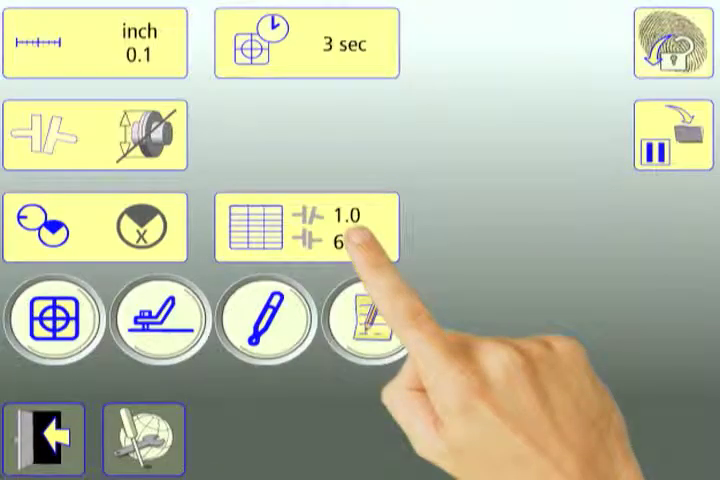
Show the rpm-based tolerance table from the 1.0 / 6.0 tolerance button on Settings
click(290, 230)
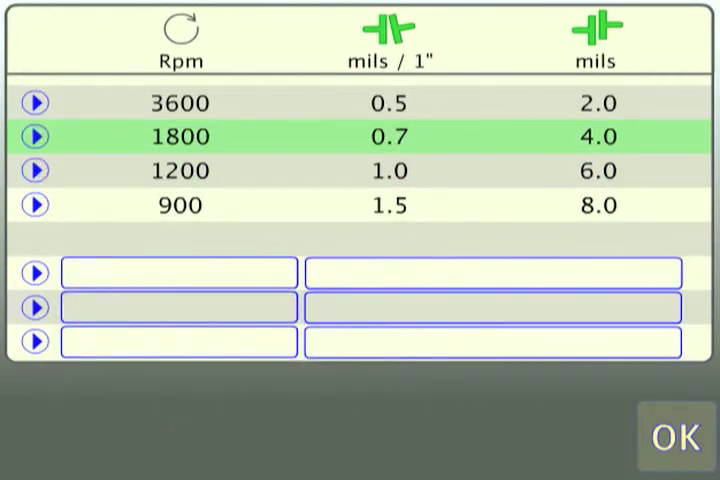
Apply the 1800 rpm tolerance (0.7 mils/1", 4.0 mils) and return to the tolerance table
click(676, 448)
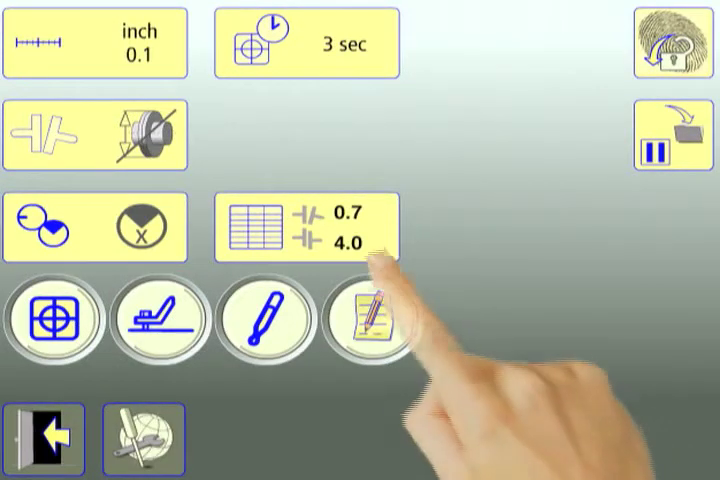
click(300, 224)
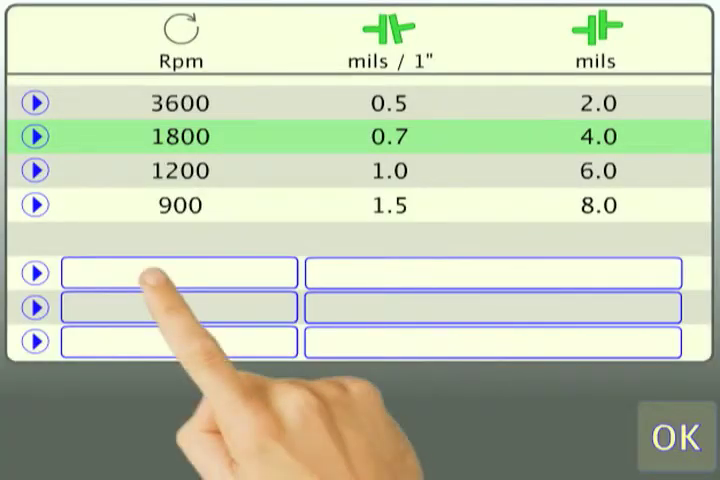
Name a blank user tolerance row "your tolerance" via the on-screen keyboard
click(176, 272)
text(your toleranc)
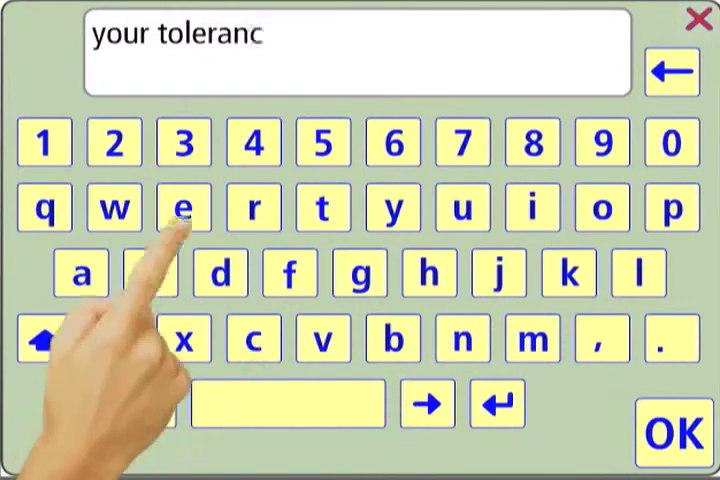
click(184, 208)
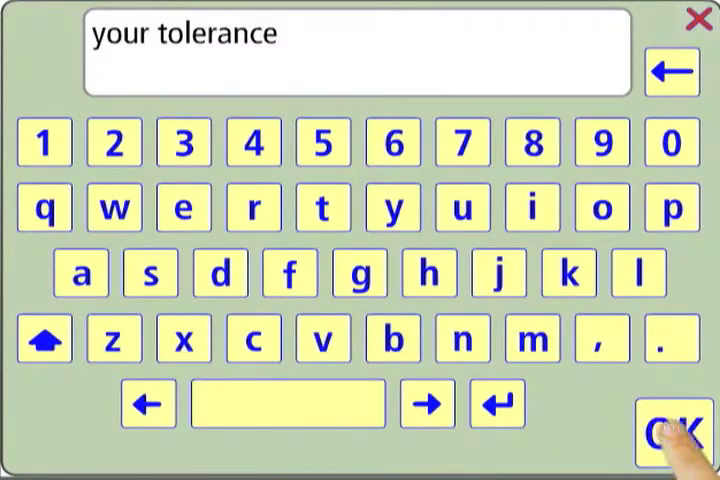
click(670, 424)
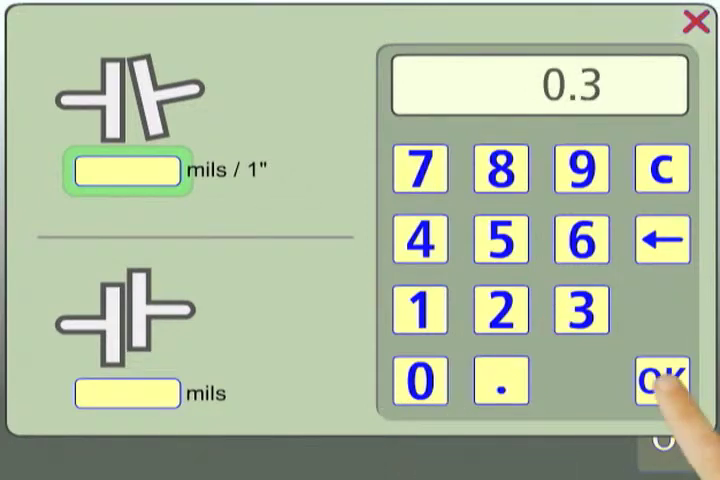
Enter 0.3 mils/1" angularity and 1 mils offset for the custom tolerance
click(660, 380)
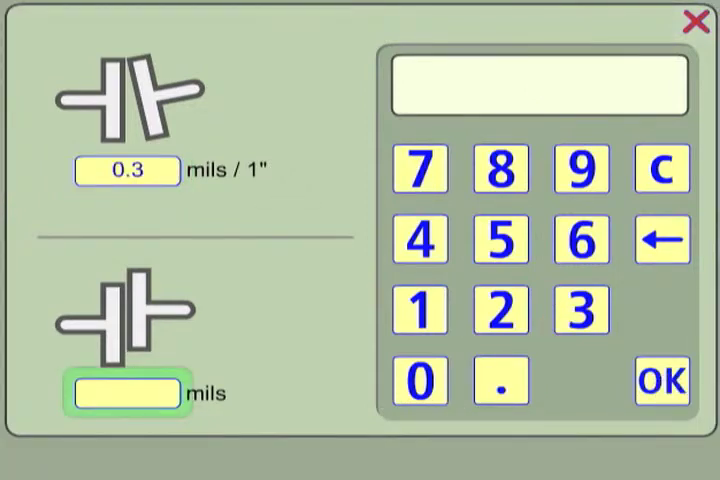
click(420, 308)
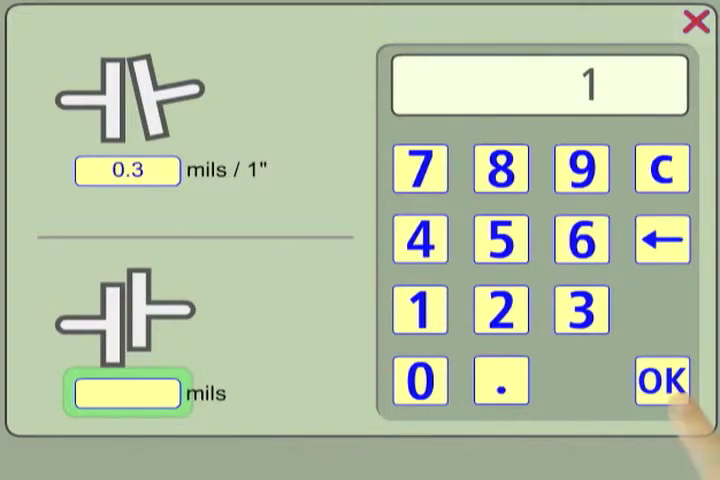
click(652, 380)
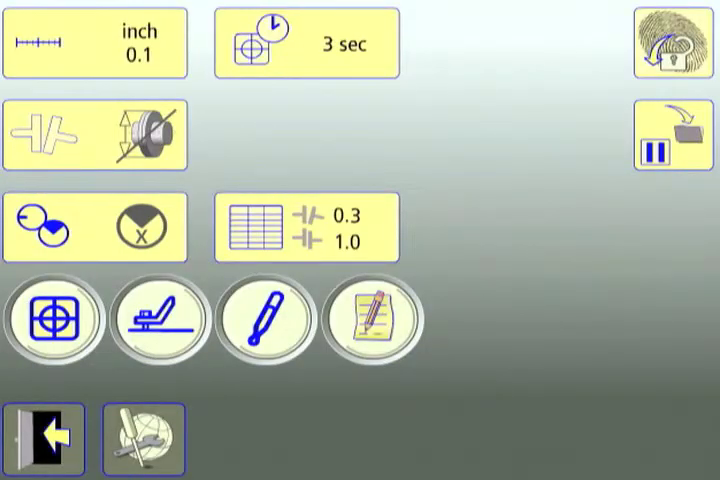
Confirm Settings shows the custom 0.3 / 1.0 tolerance and leave the settings screen
click(304, 228)
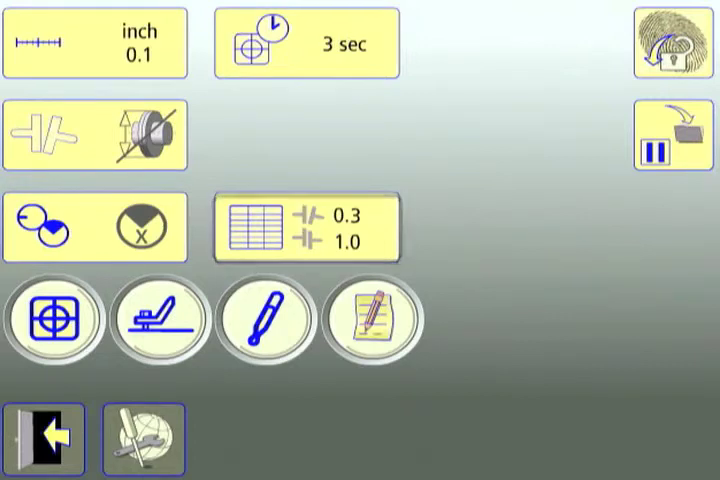
click(44, 444)
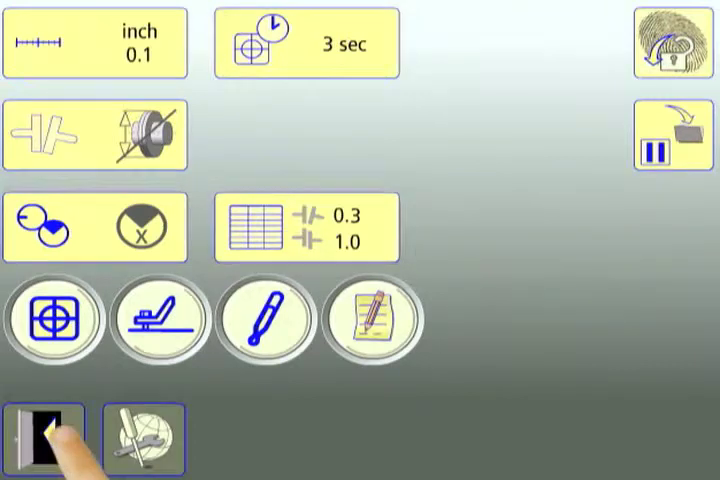